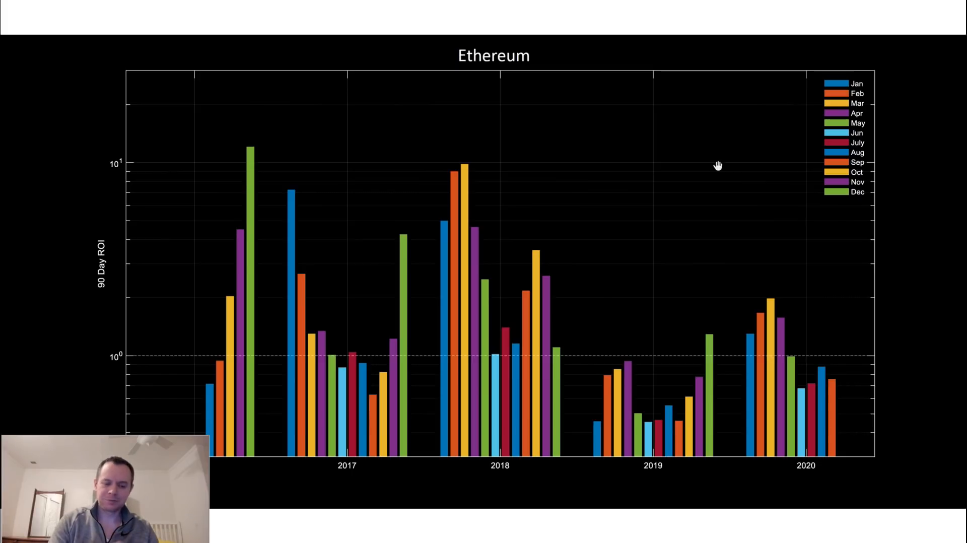
mouse_move(364, 302)
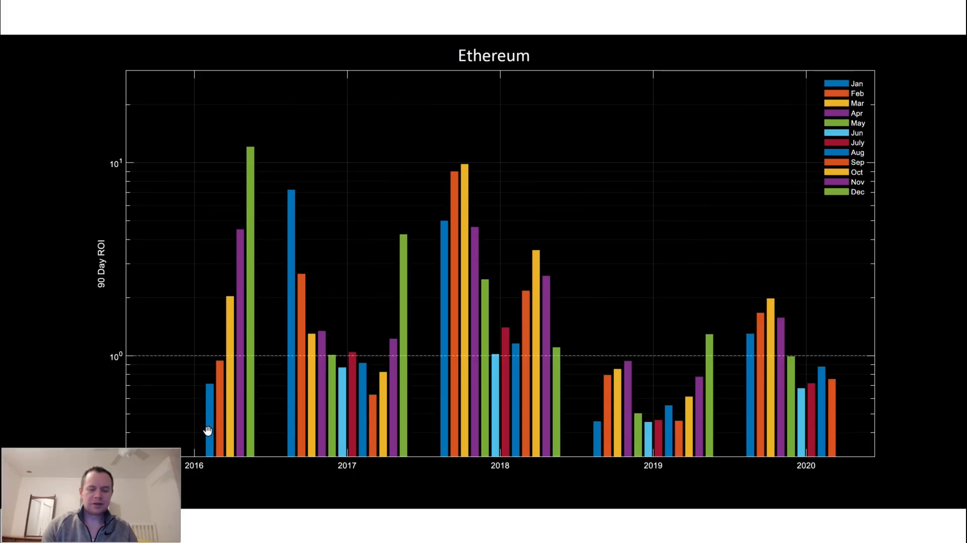
mouse_move(206, 395)
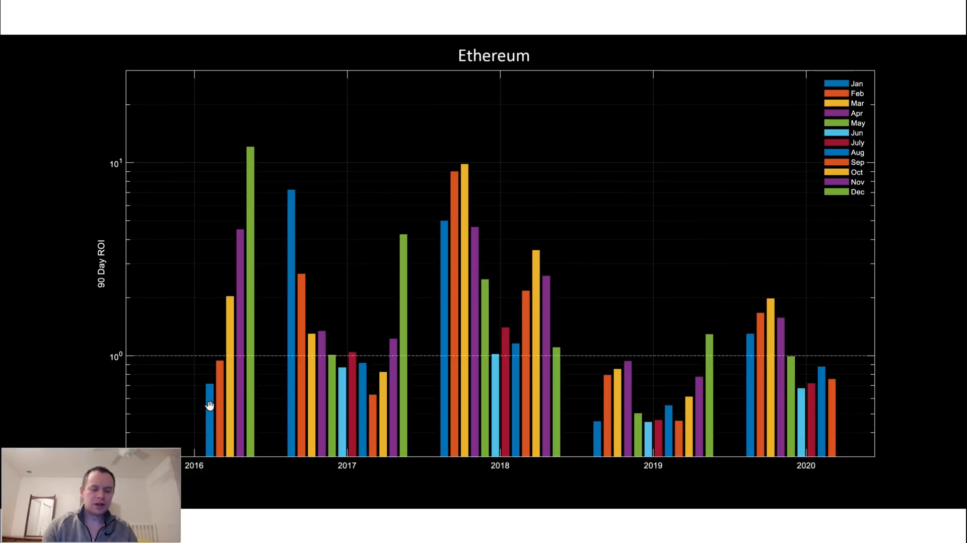
mouse_move(210, 439)
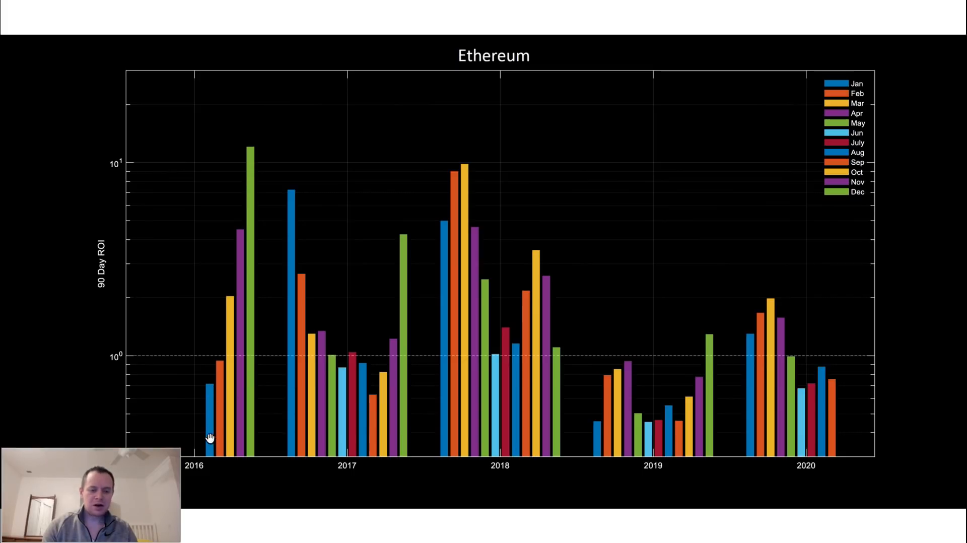
mouse_move(234, 434)
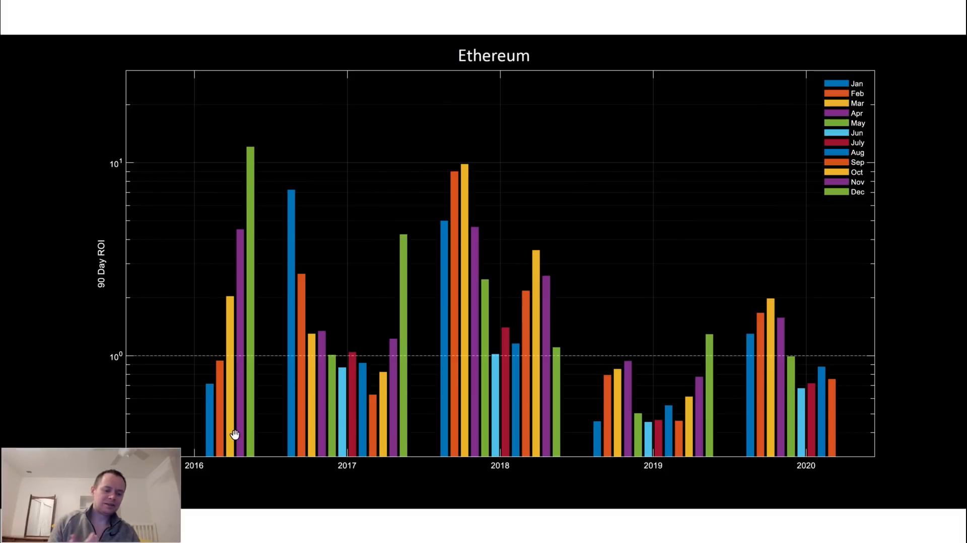
mouse_move(512, 99)
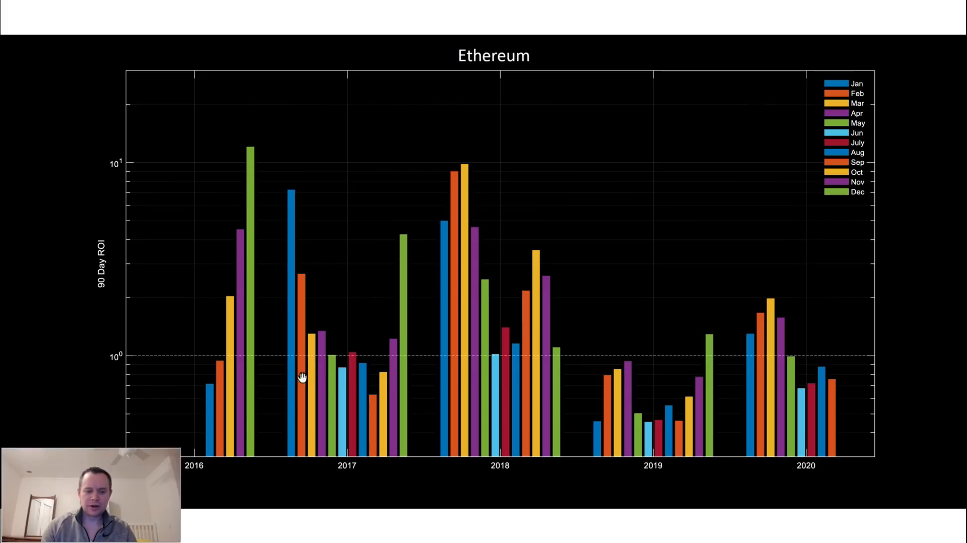
mouse_move(462, 302)
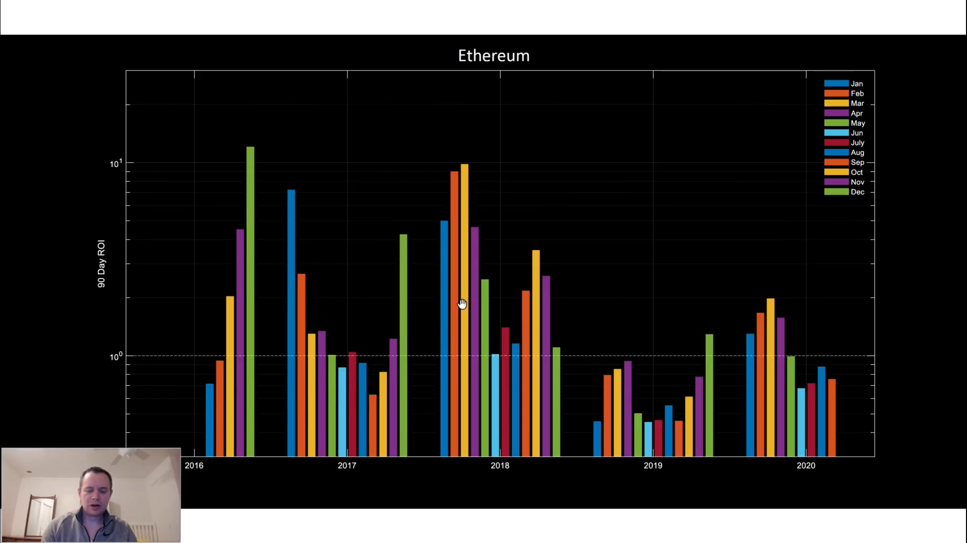
mouse_move(751, 217)
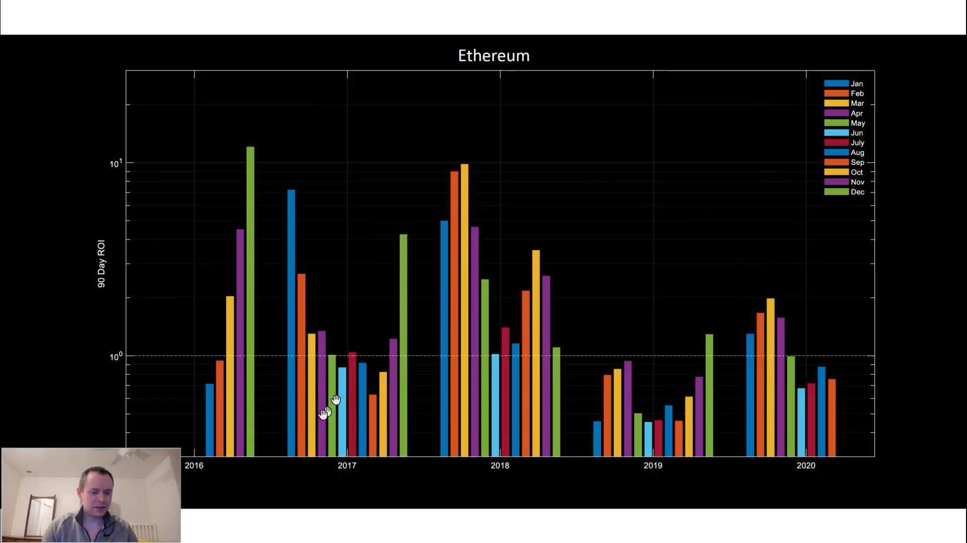
mouse_move(297, 377)
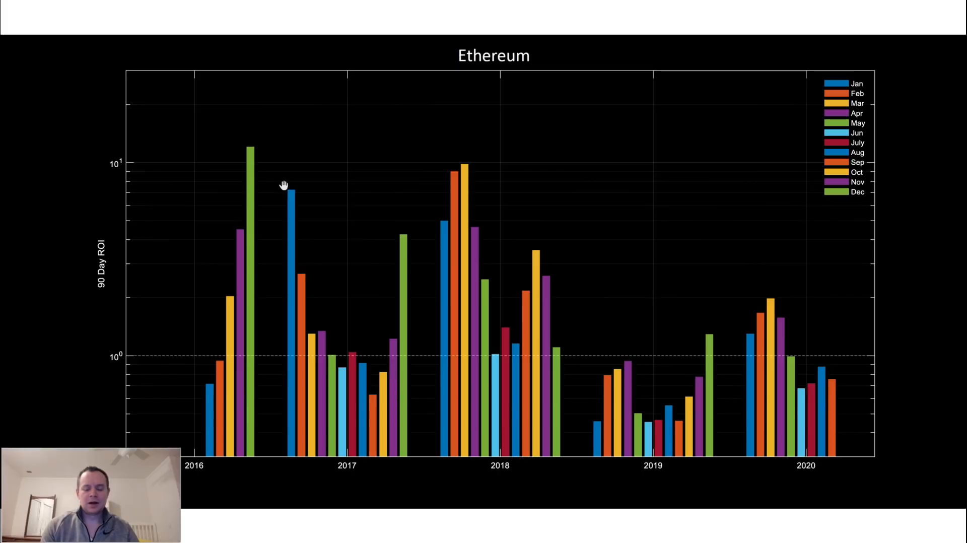
mouse_move(267, 186)
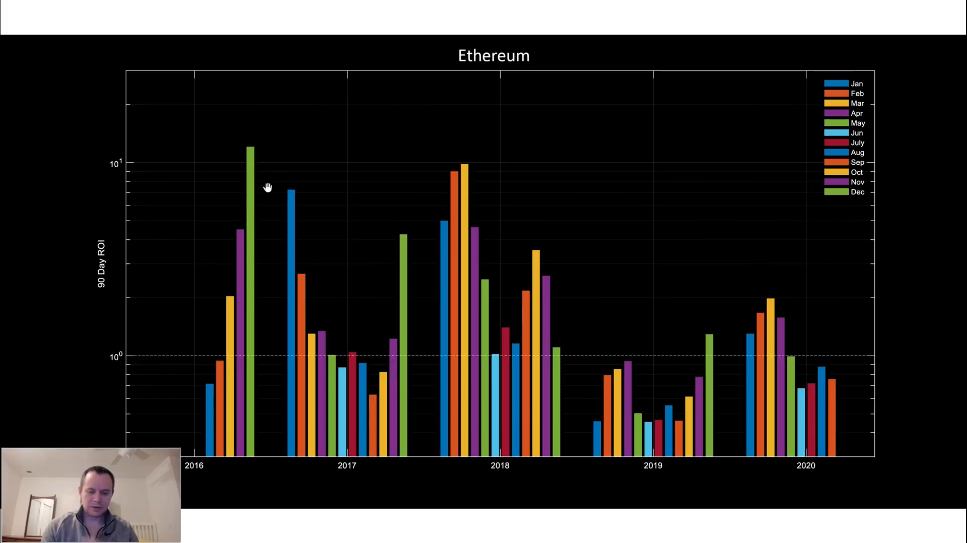
mouse_move(221, 262)
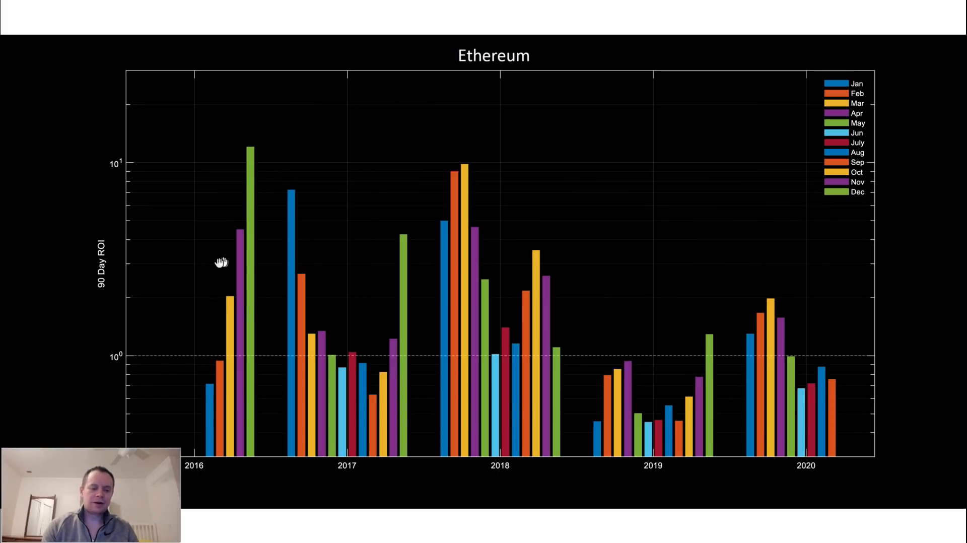
mouse_move(143, 244)
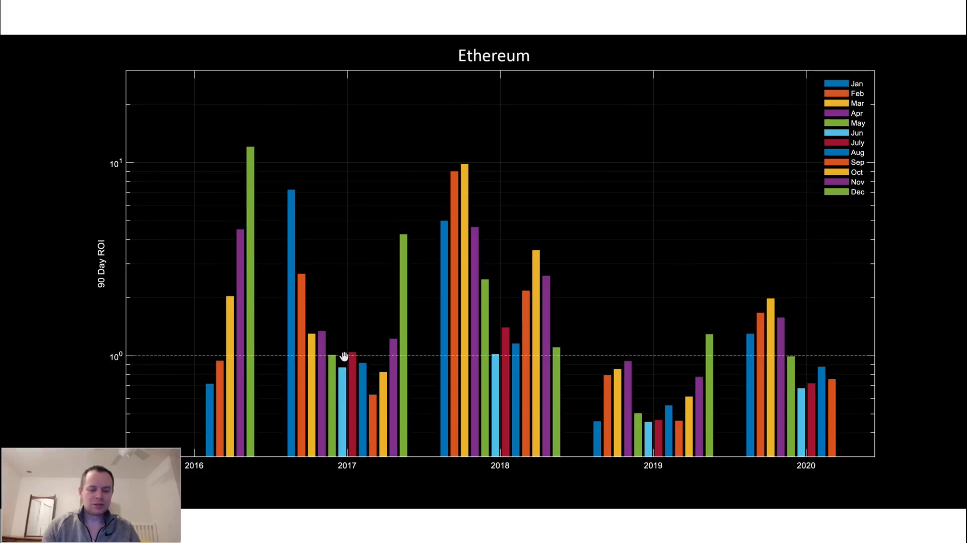
mouse_move(339, 368)
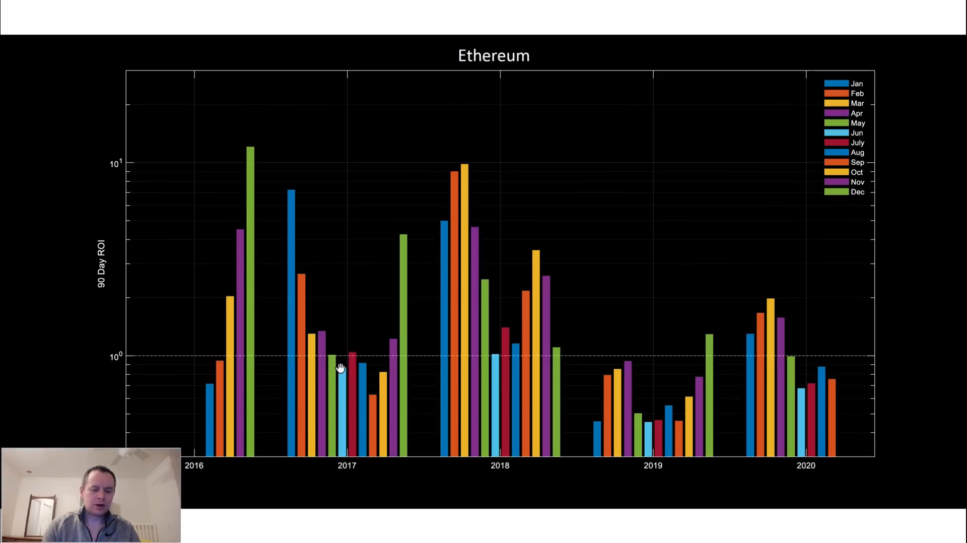
mouse_move(333, 400)
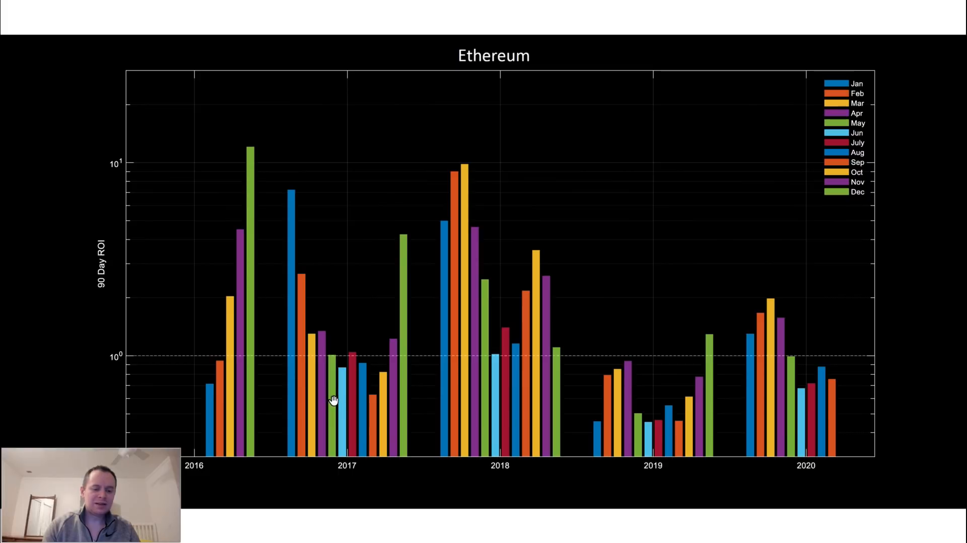
mouse_move(375, 375)
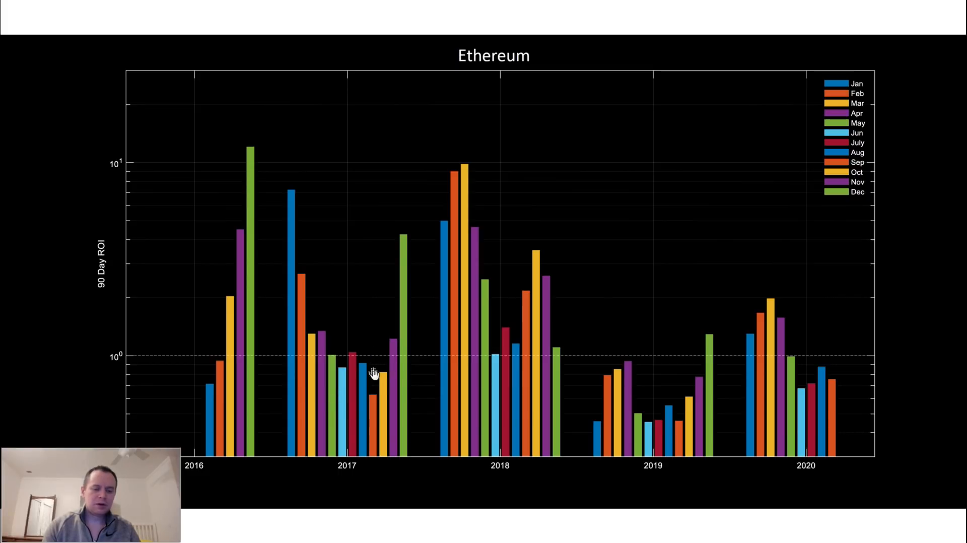
mouse_move(376, 398)
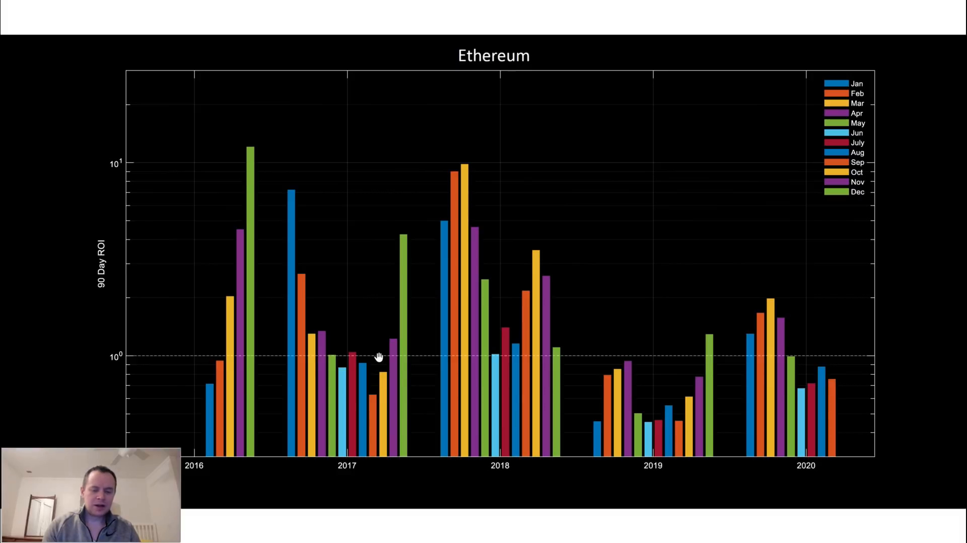
mouse_move(381, 345)
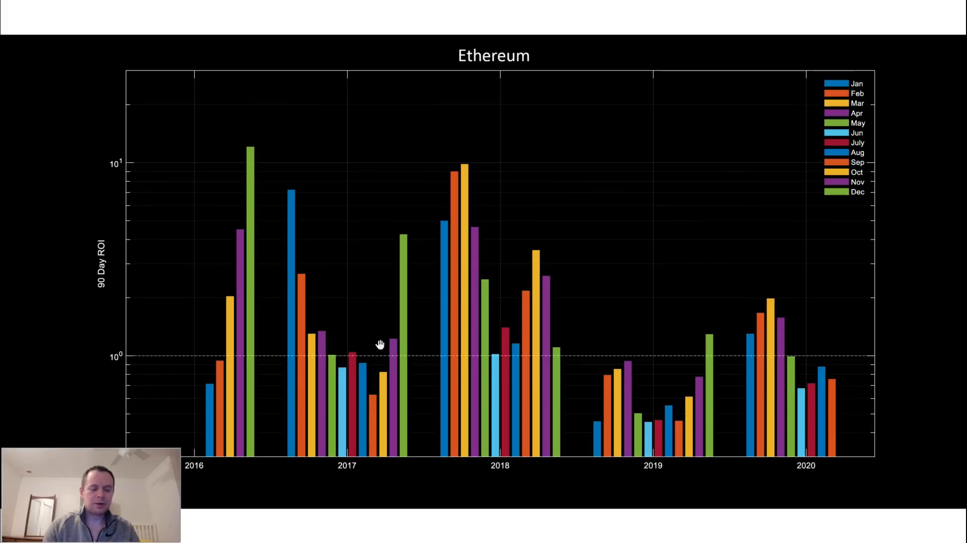
mouse_move(223, 368)
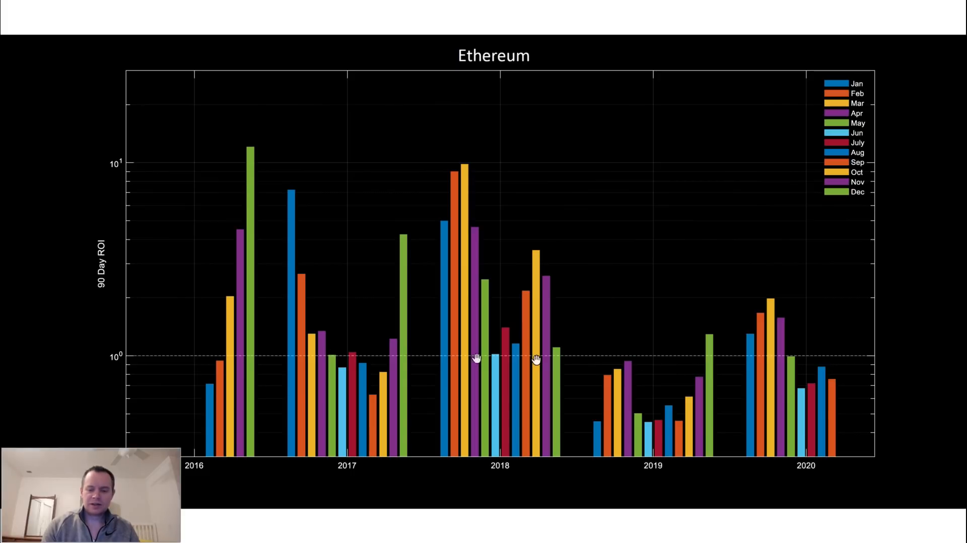
mouse_move(296, 378)
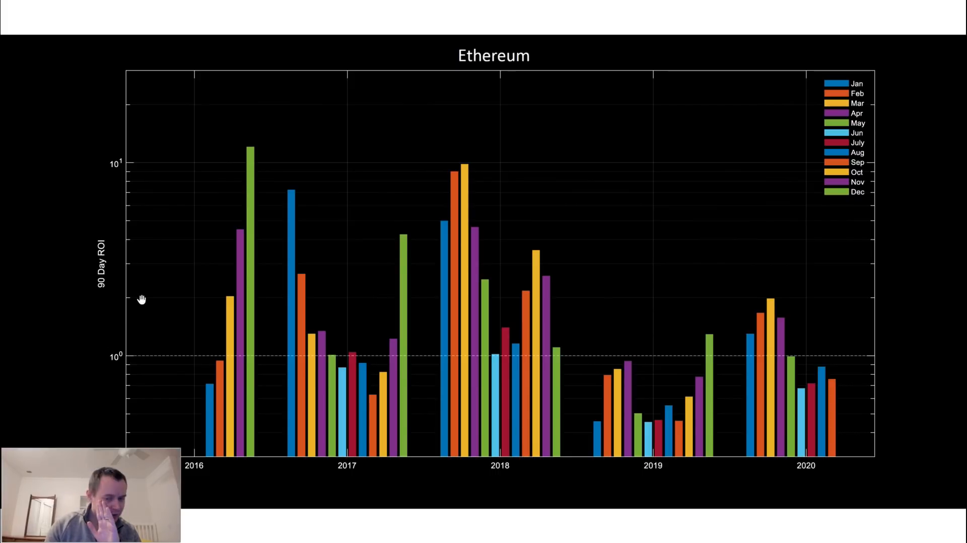
mouse_move(219, 194)
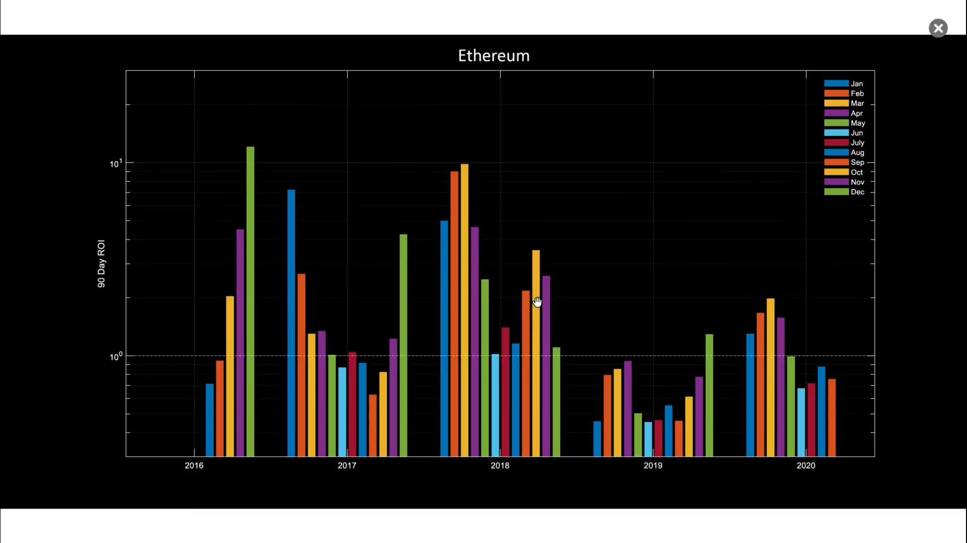
mouse_move(5, 534)
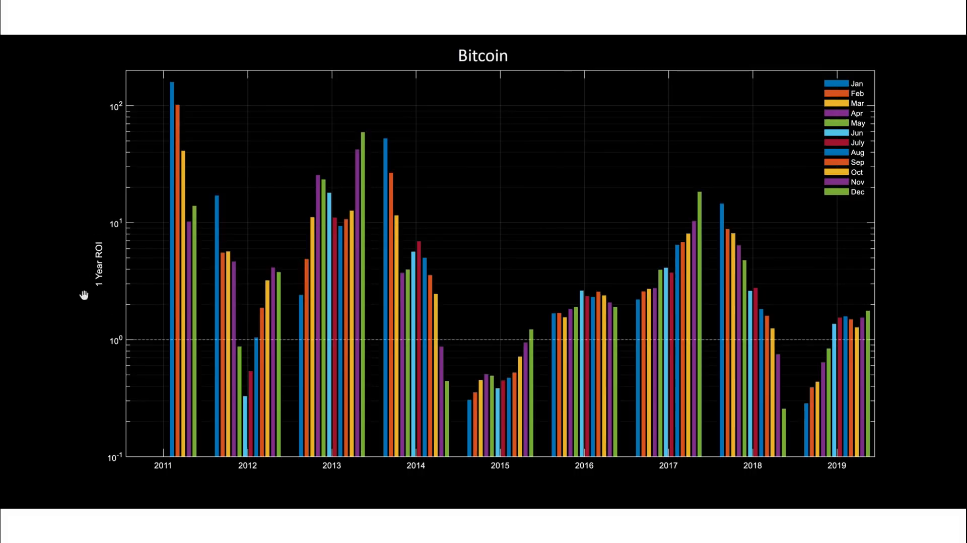
mouse_move(155, 345)
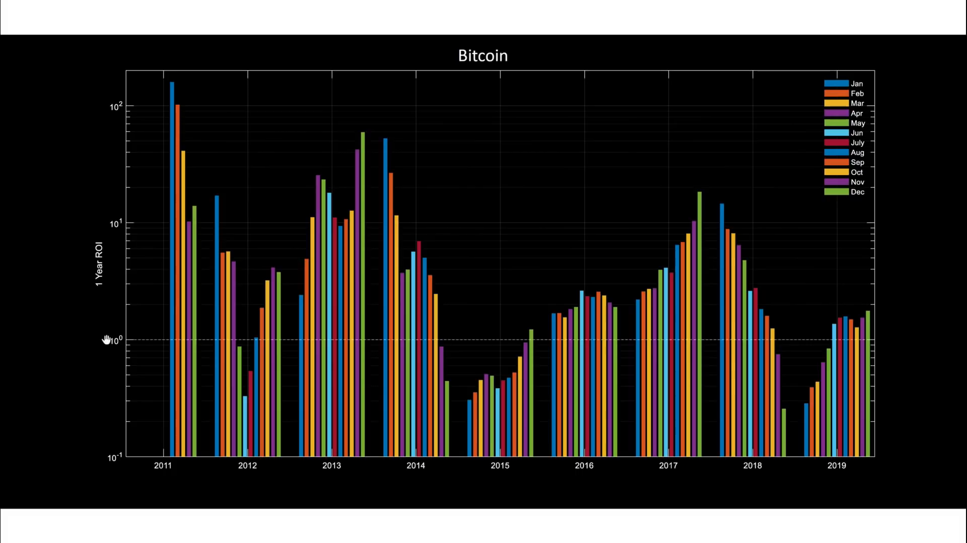
mouse_move(344, 279)
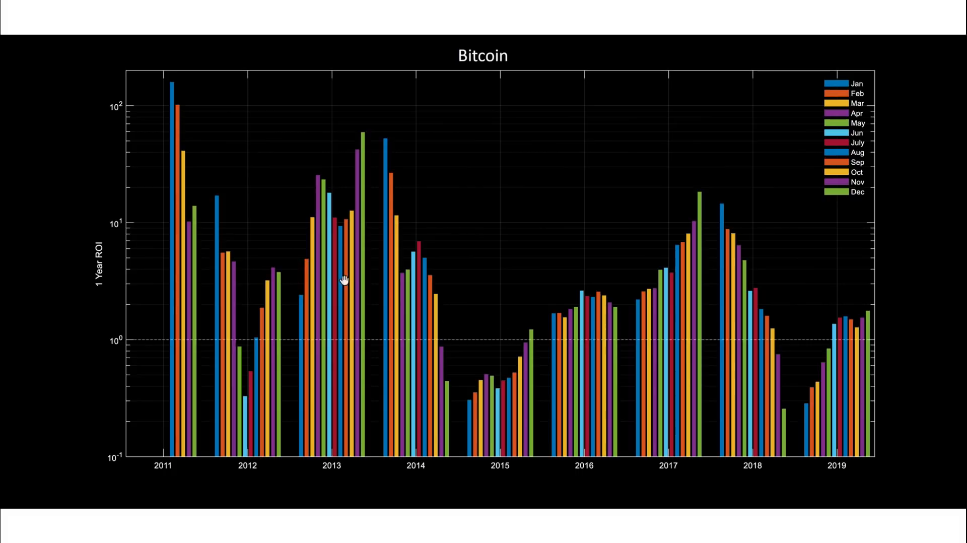
mouse_move(253, 360)
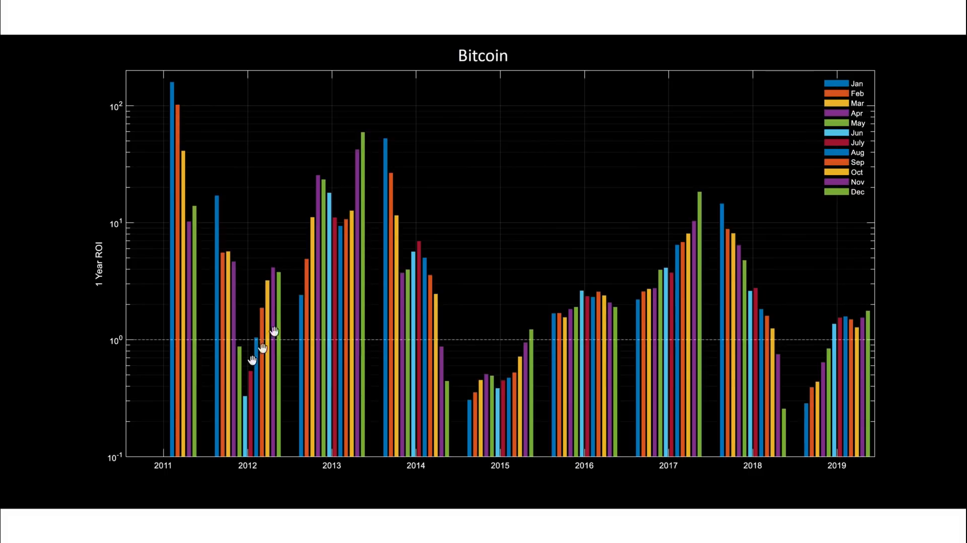
mouse_move(834, 28)
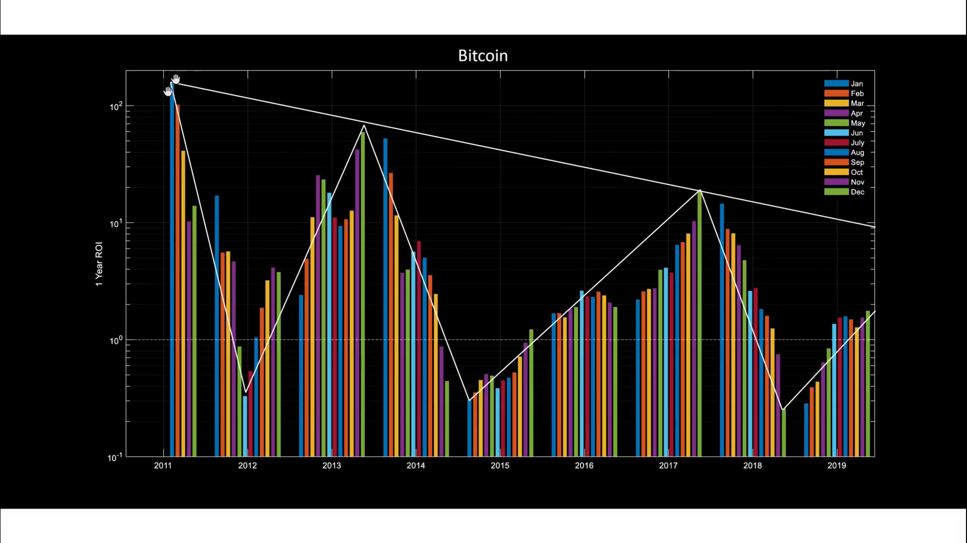
mouse_move(315, 258)
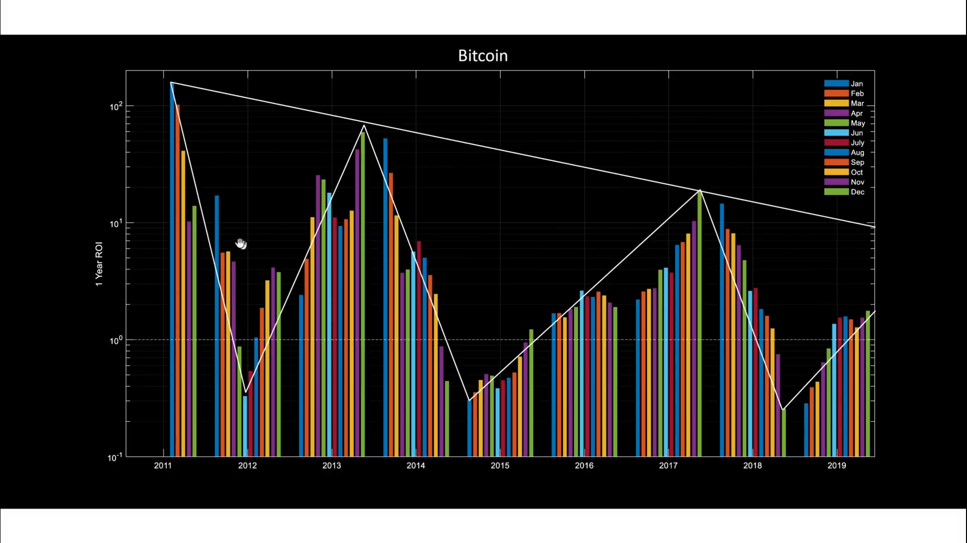
mouse_move(362, 134)
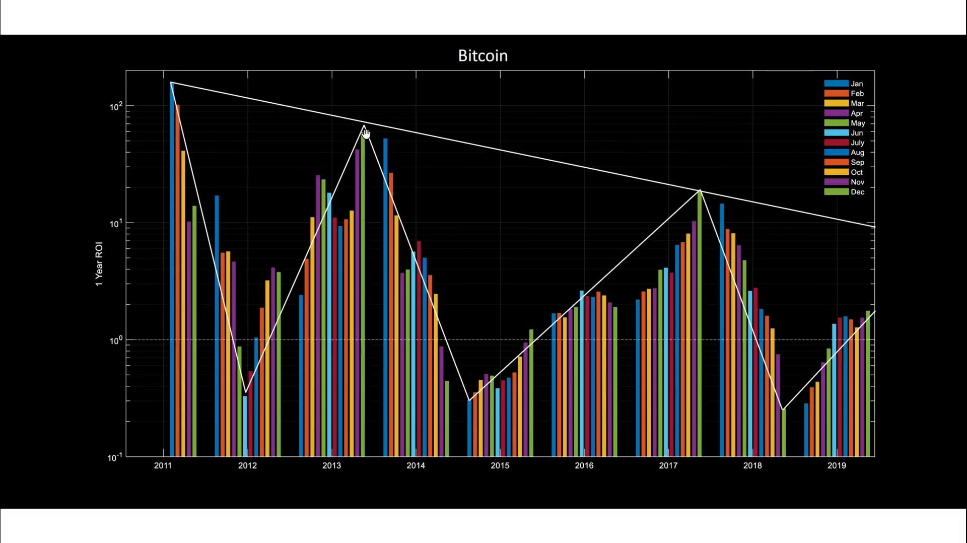
mouse_move(687, 198)
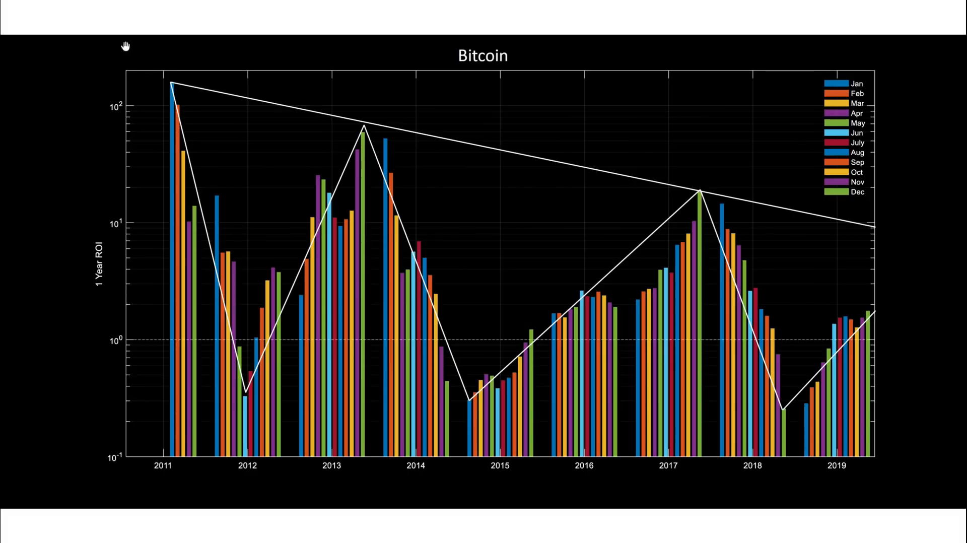
mouse_move(477, 279)
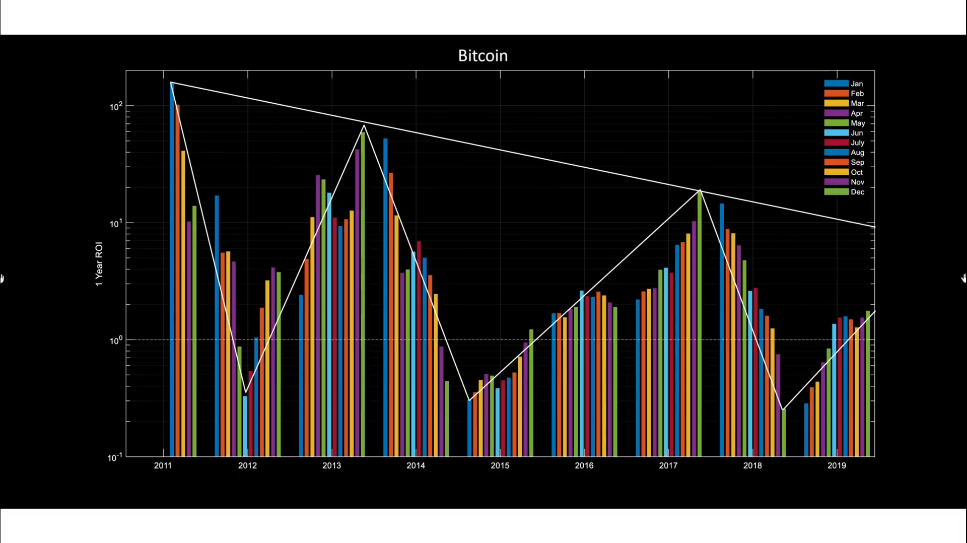
mouse_move(847, 362)
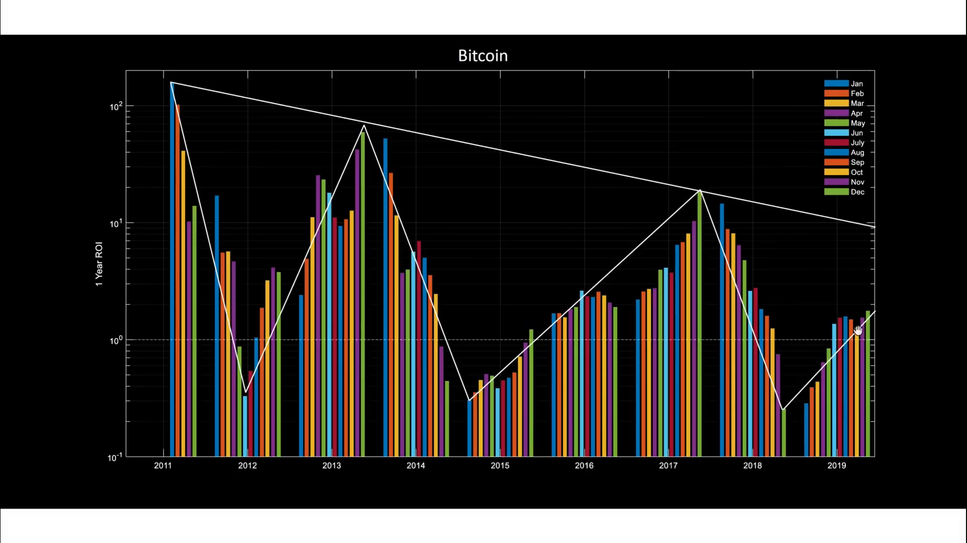
mouse_move(187, 248)
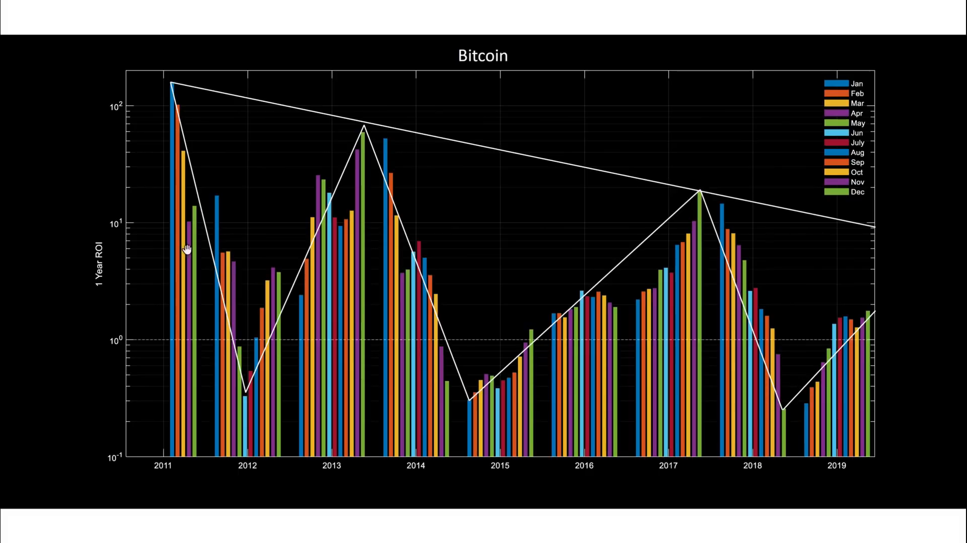
mouse_move(438, 183)
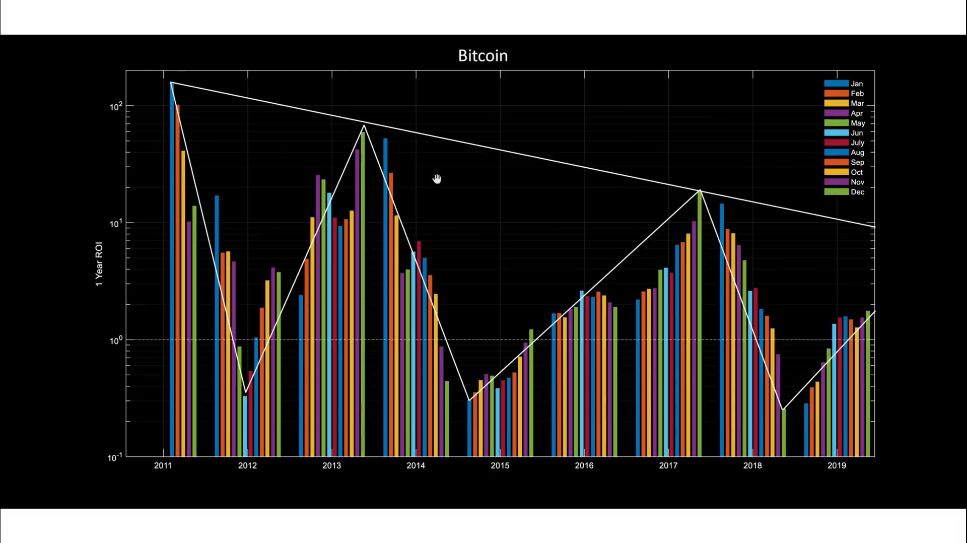